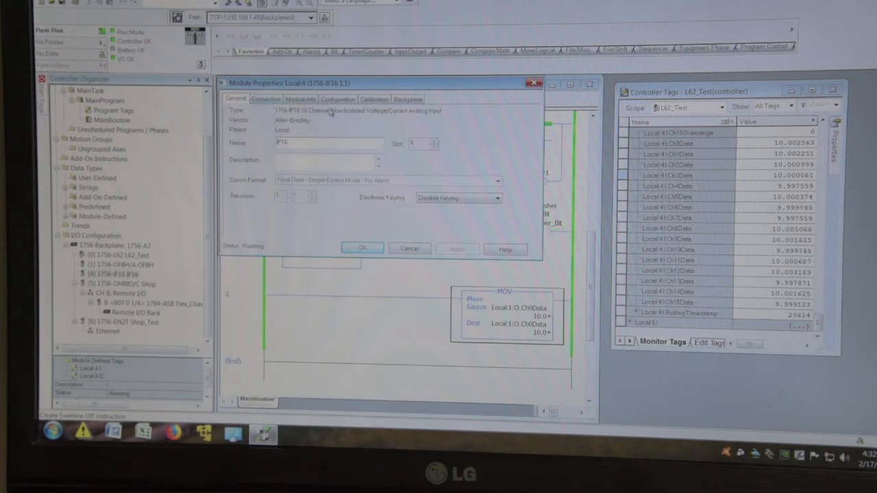
# Show the 1756-IF16 module's Configuration settings with channel input range and scaling values
pyautogui.click(337, 99)
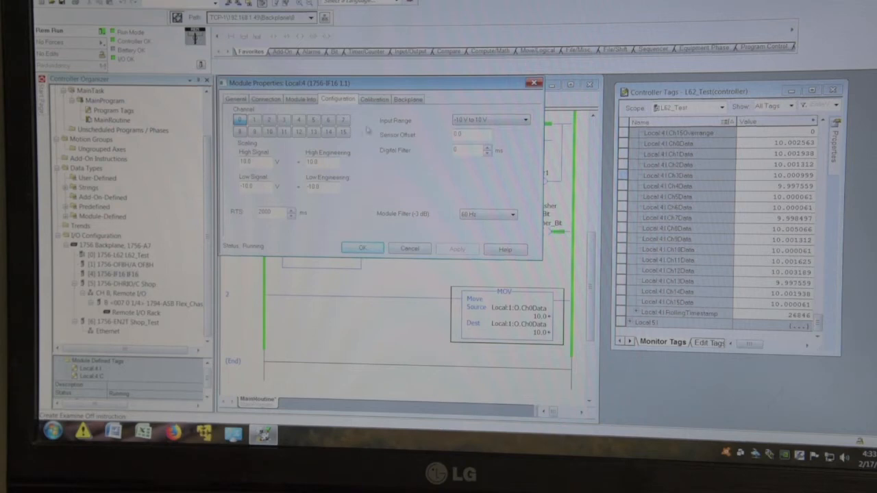
# Review the Calibration table with every channel's status OK, then return to the main routine
pyautogui.click(374, 99)
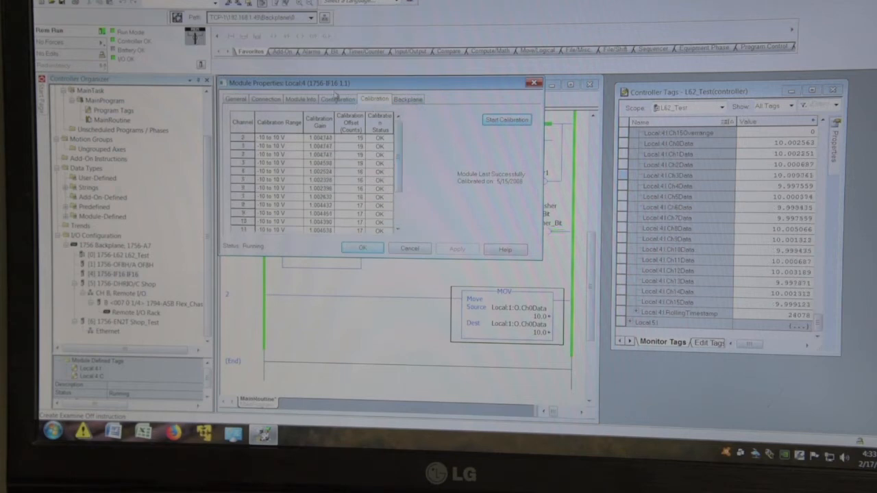
pyautogui.click(337, 98)
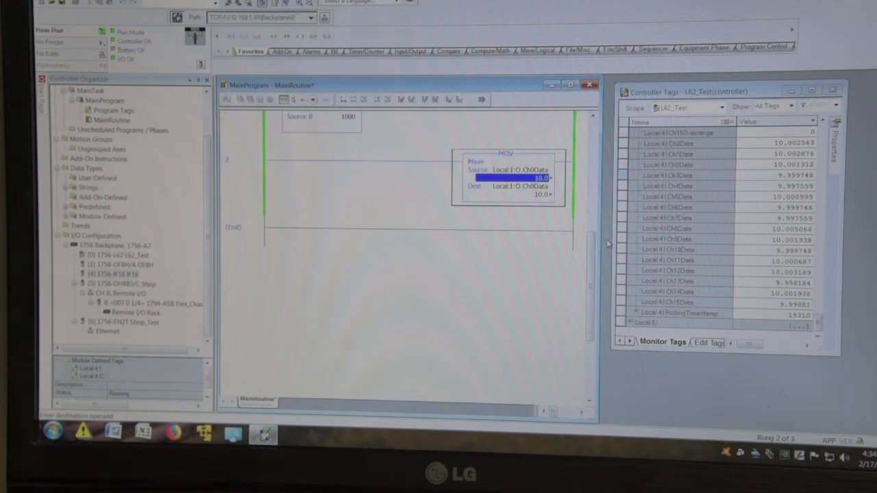
pyautogui.moveTo(520, 170)
pyautogui.write('5')
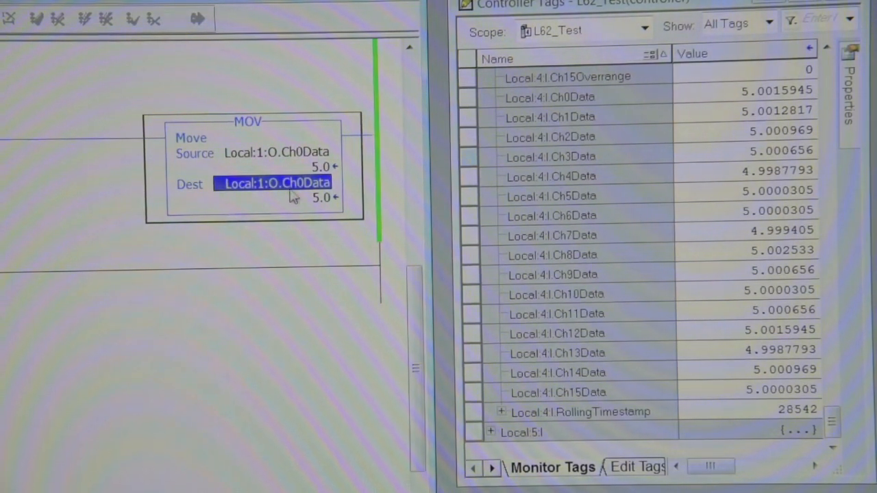
# Change the MOV Source to 5.0 so Local:1:O.Ch0Data and Local:4 inputs read about 5.0
pyautogui.click(316, 167)
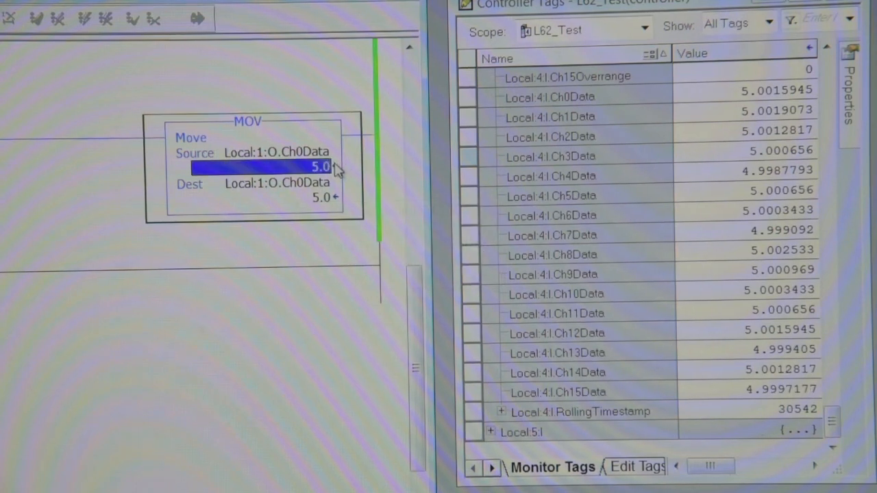